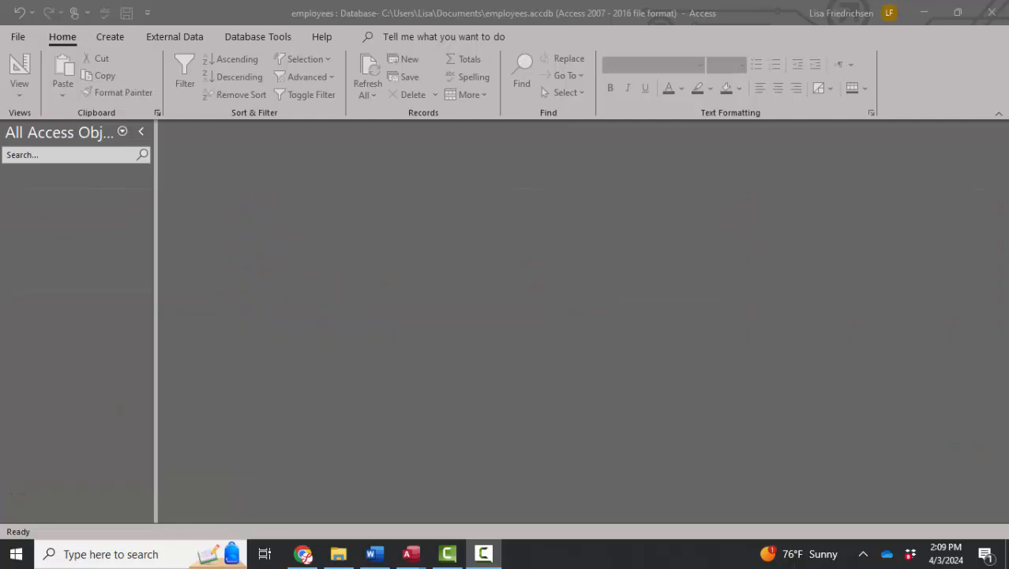
Step: Begin a new table in Design view and start entering the FirstName field after EmployeeID
left_click(110, 37)
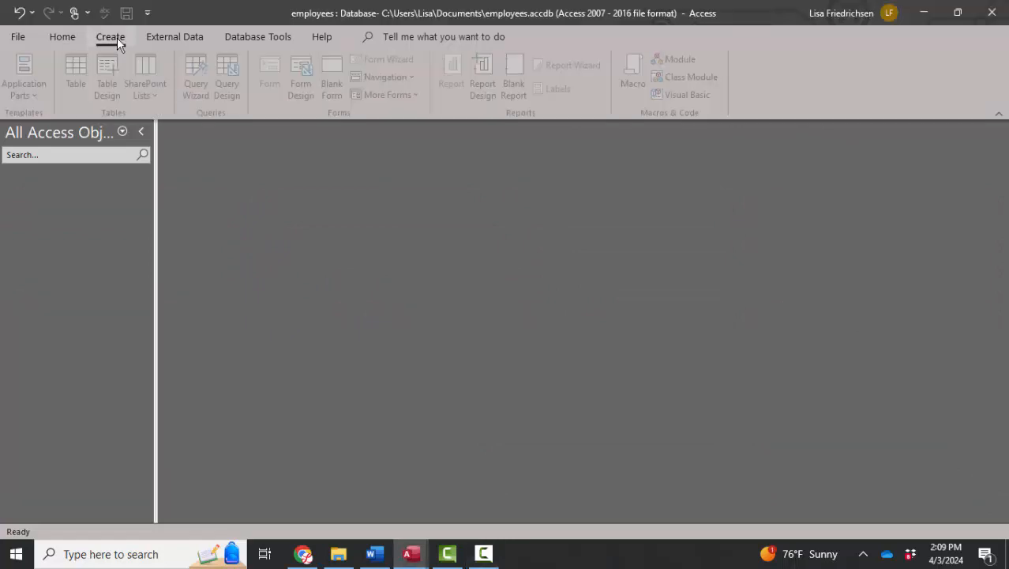
left_click(110, 37)
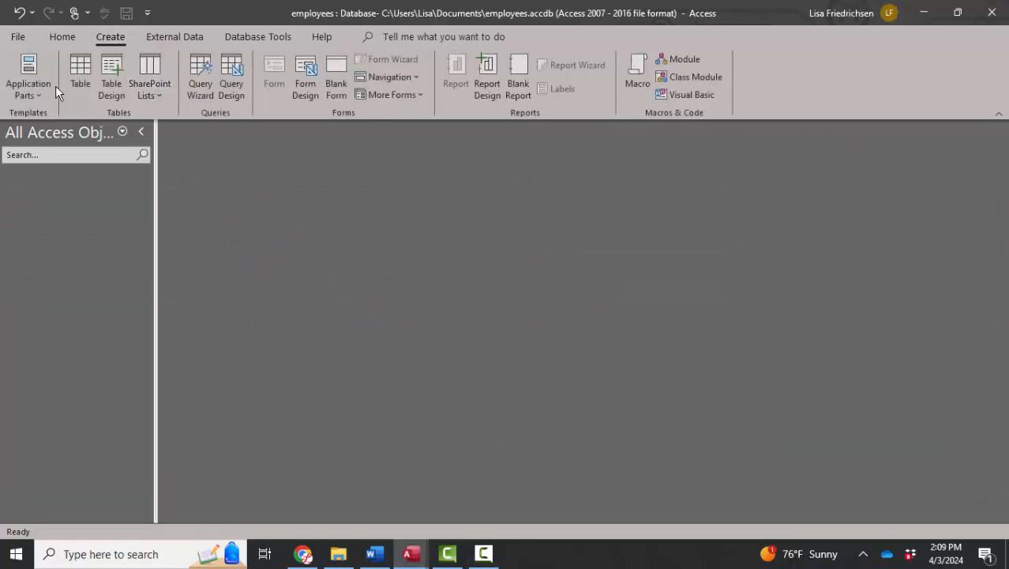
mouse_move(111, 75)
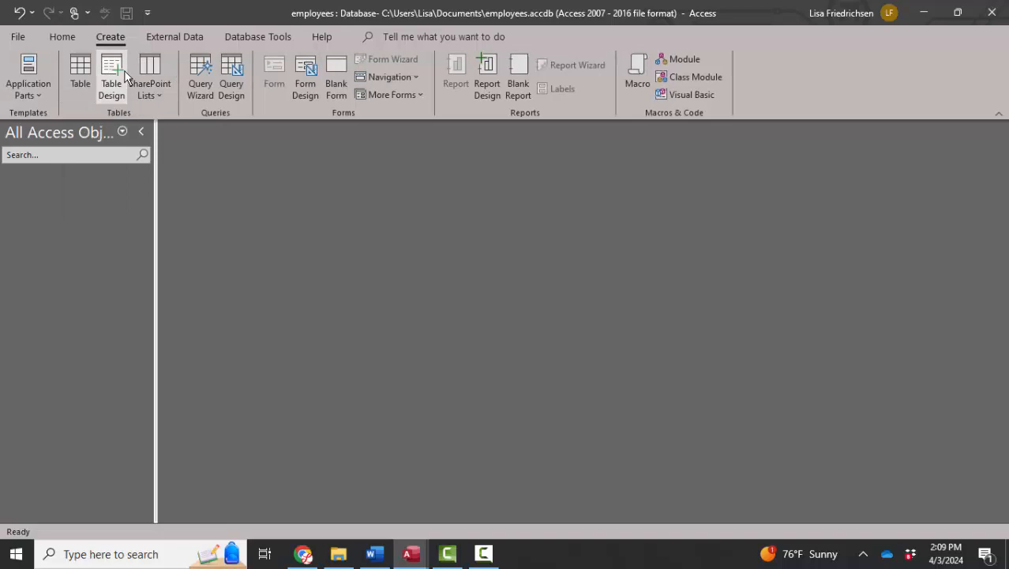
left_click(110, 75)
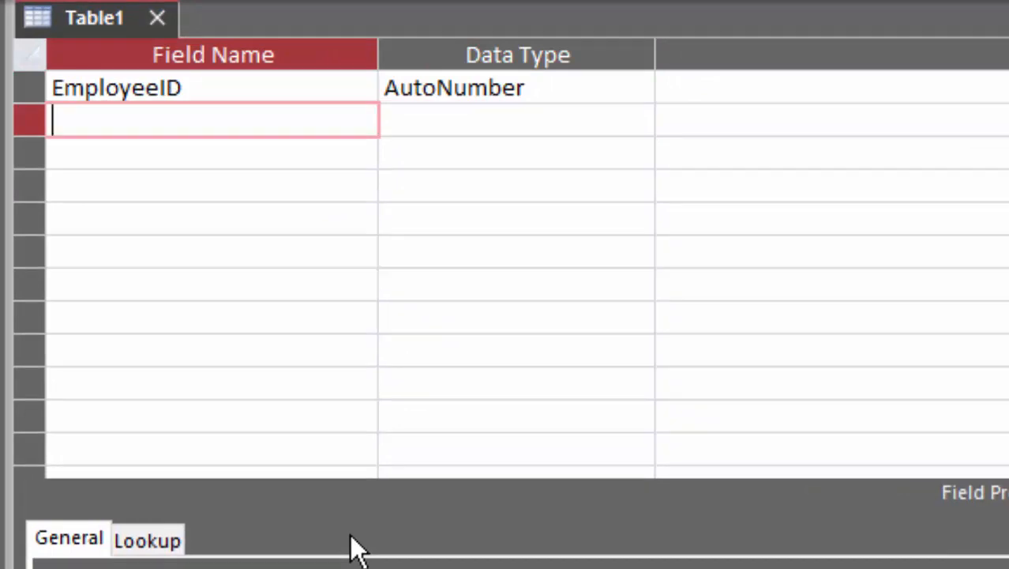
type("FirstName")
left_click(212, 151)
type("LastName")
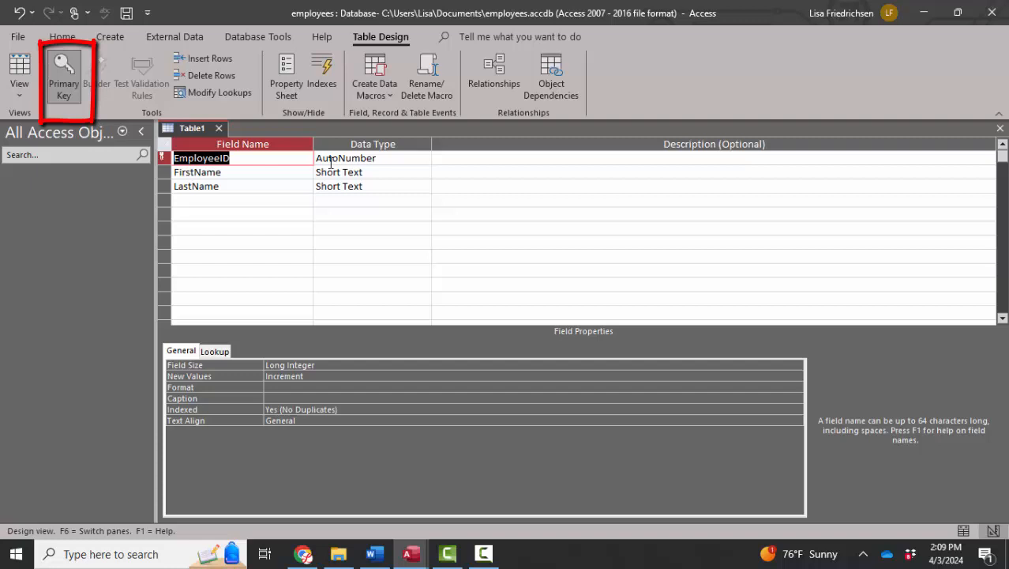
Step: Switch to Datasheet view, saving the table under the name Employees
left_click(19, 71)
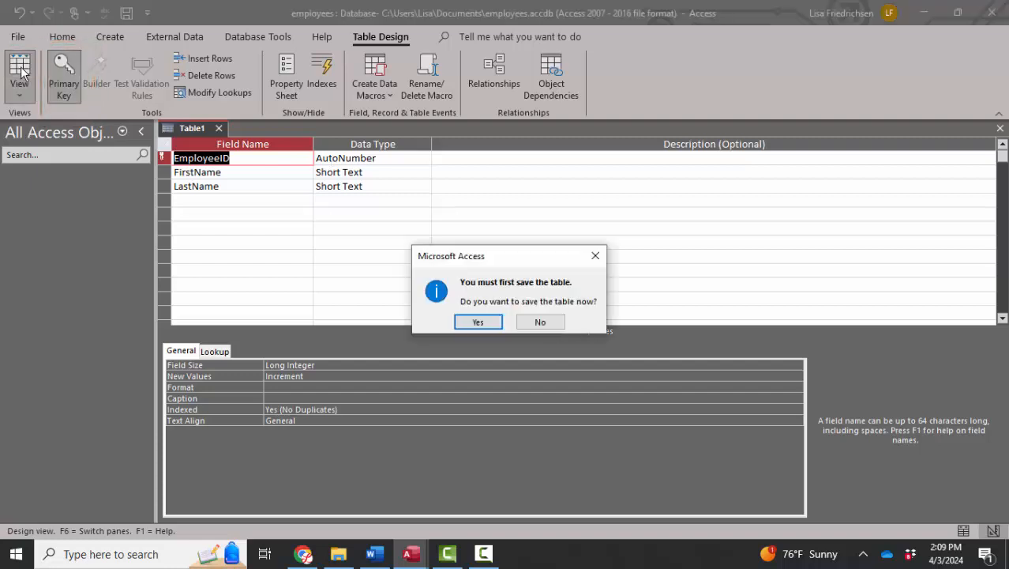
left_click(477, 322)
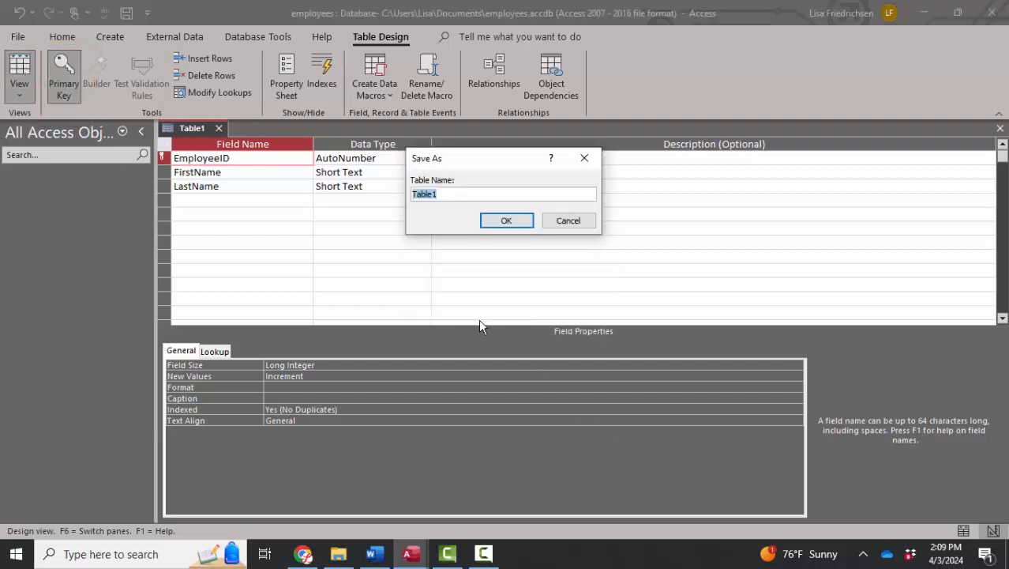
type("Employees")
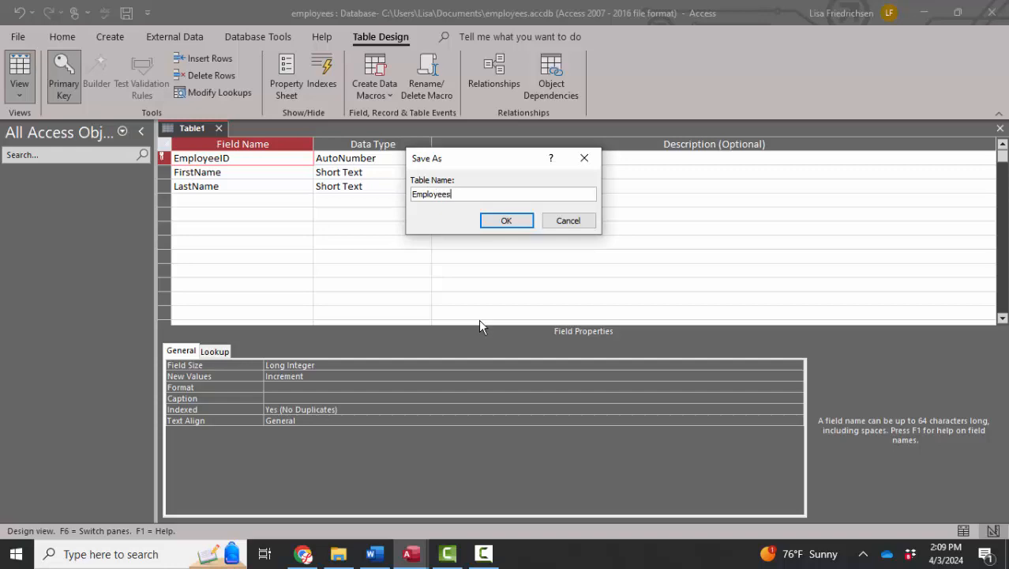
left_click(505, 222)
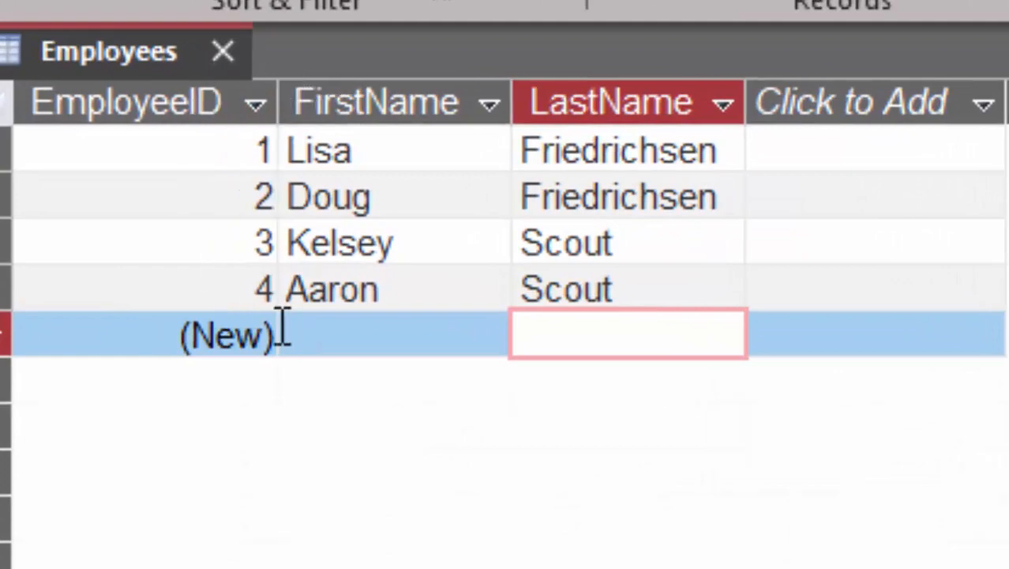
mouse_move(452, 334)
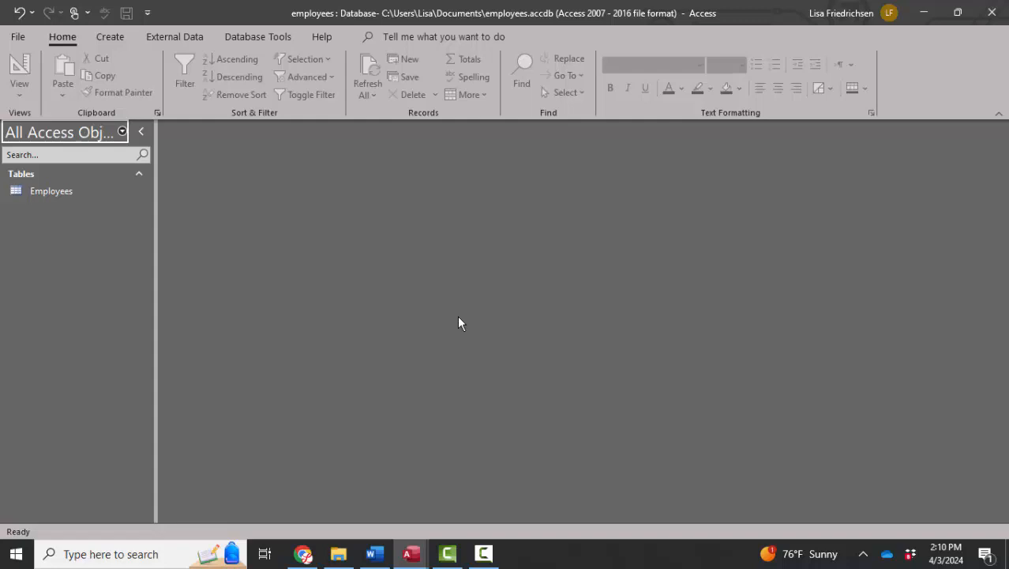
mouse_move(106, 85)
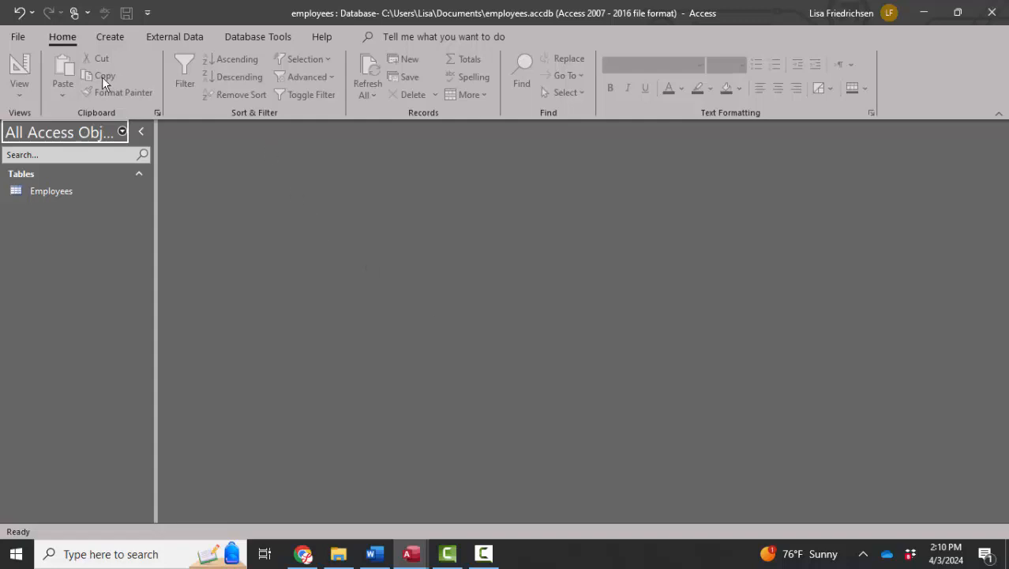
Step: Begin a second table design with EmployeeID as a Number field and a BloodType field
left_click(110, 37)
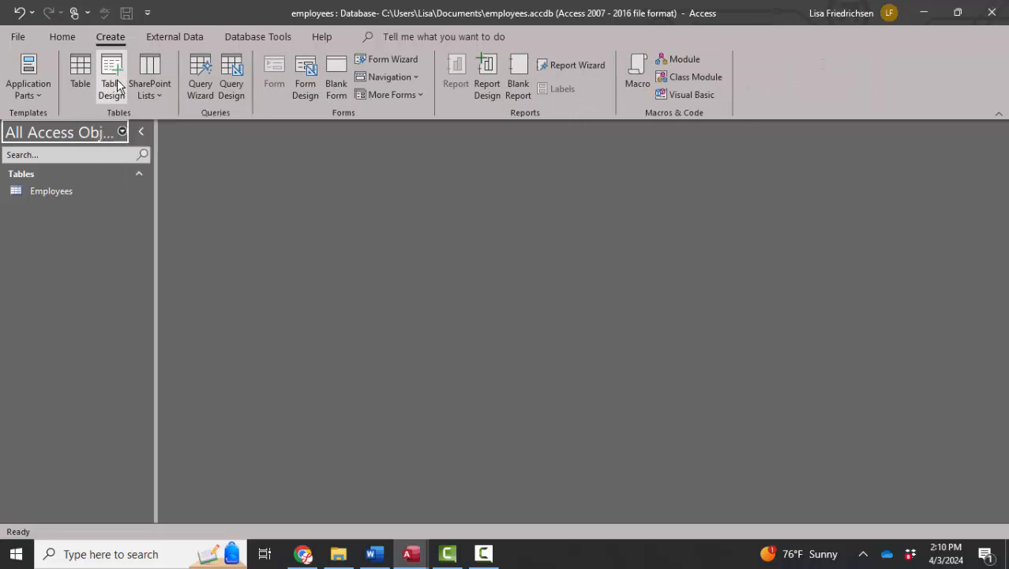
left_click(111, 76)
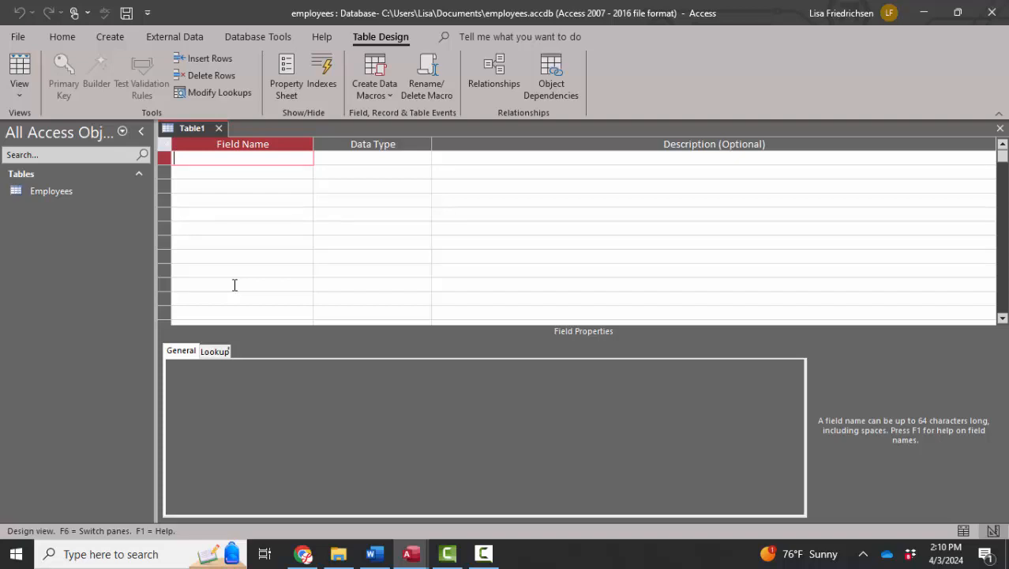
type("Emplo")
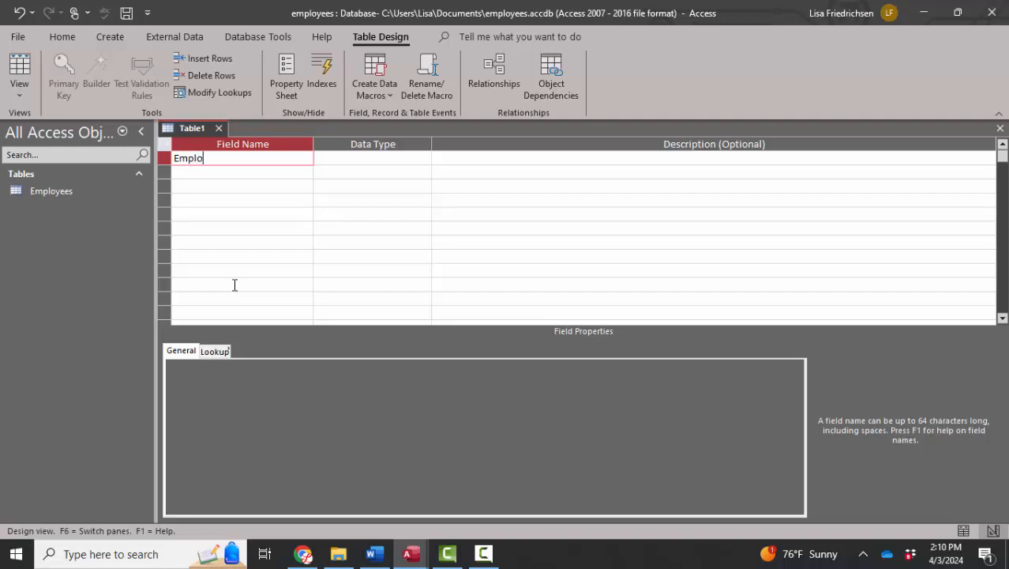
type("yeeN")
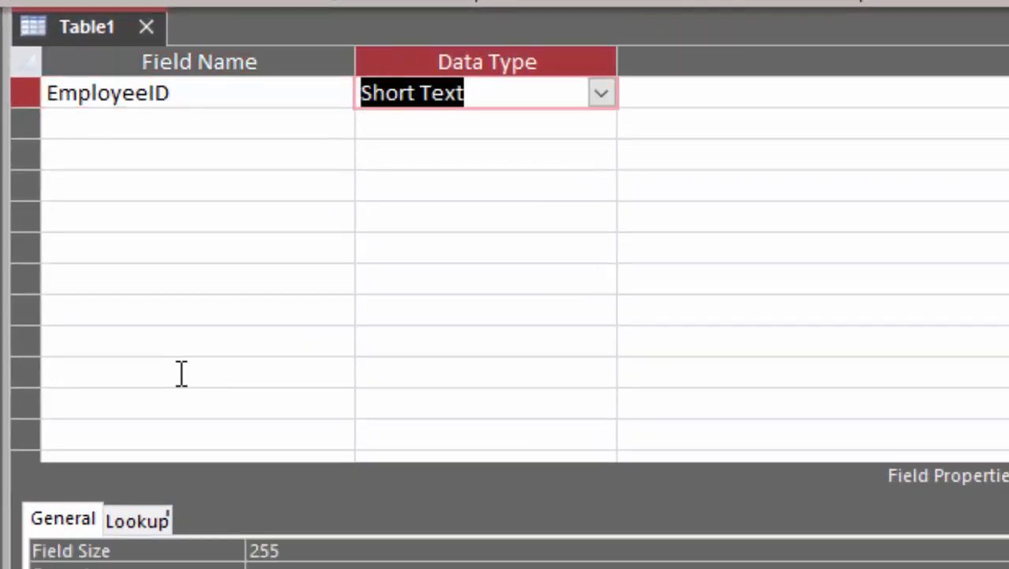
type("number")
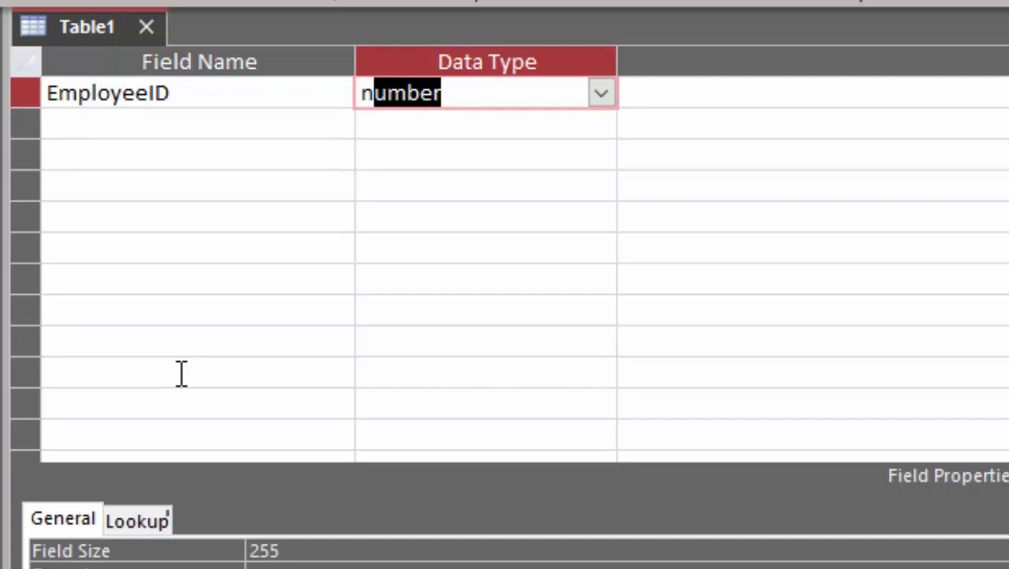
key("Return")
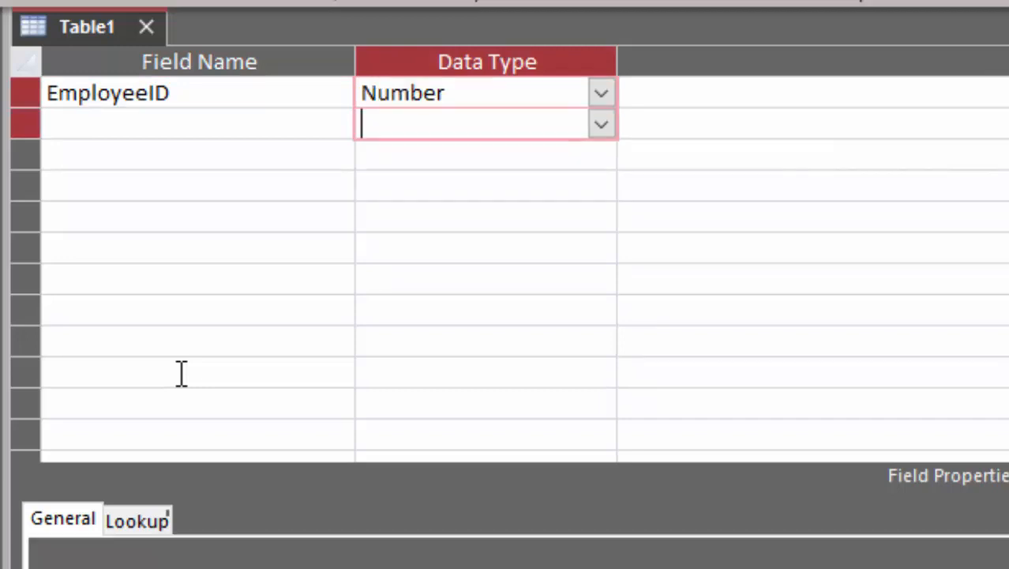
type("BloodType")
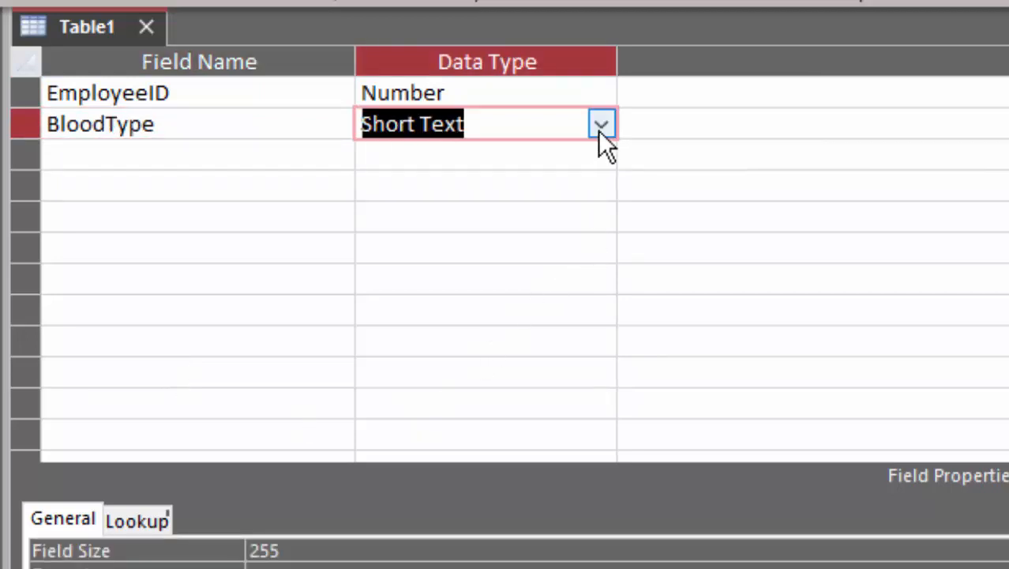
Step: Give BloodType a lookup list of blood group values (A, O…)
left_click(602, 123)
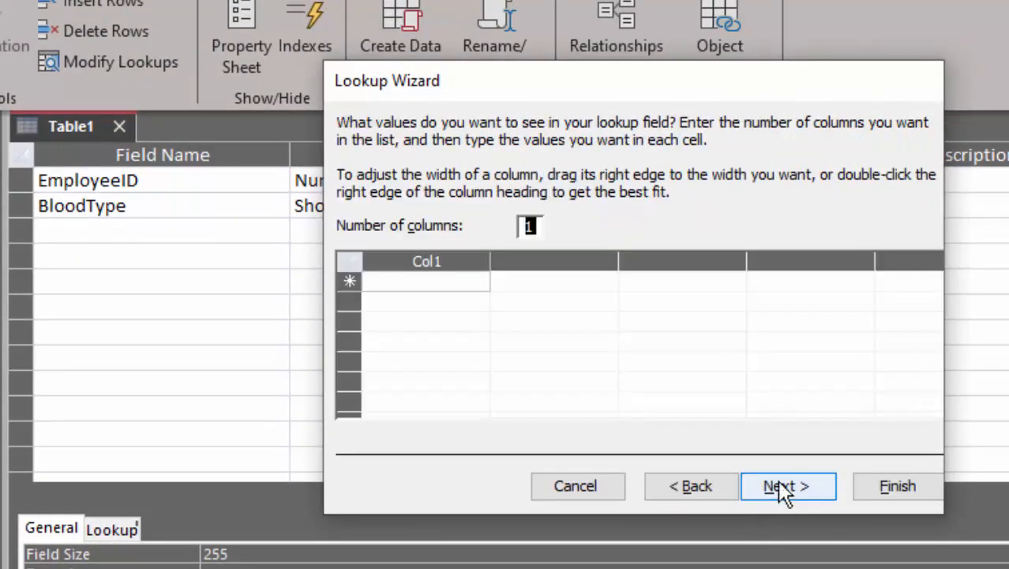
type("AB")
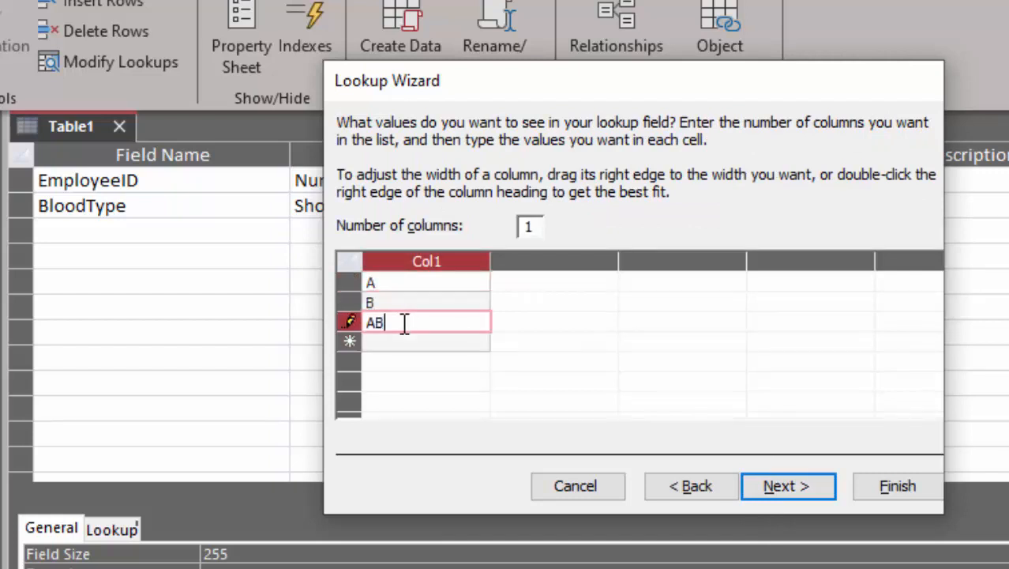
type("O")
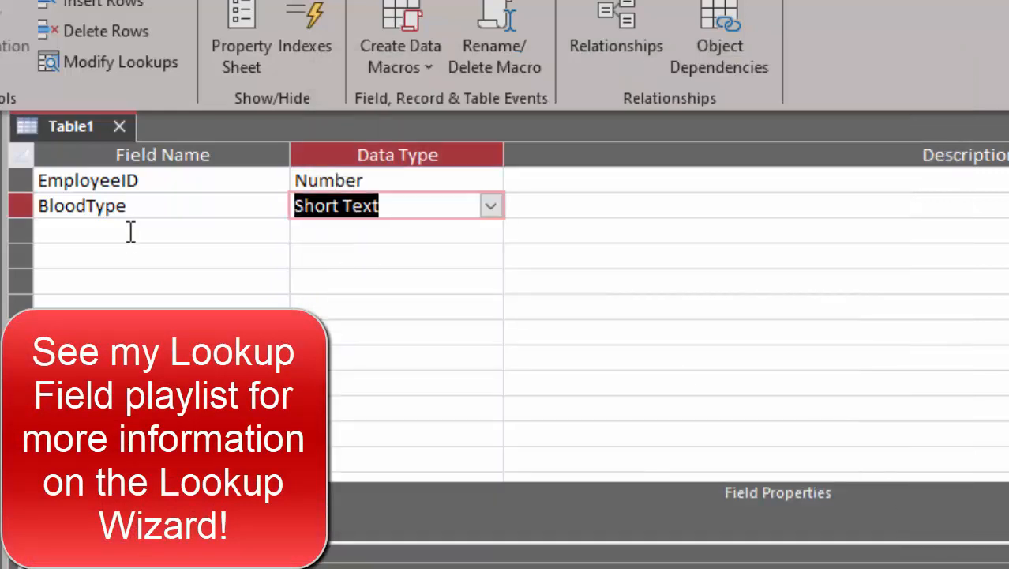
Step: Add an RHFactor field with a Lookup Wizard value list starting with +
type("RHF")
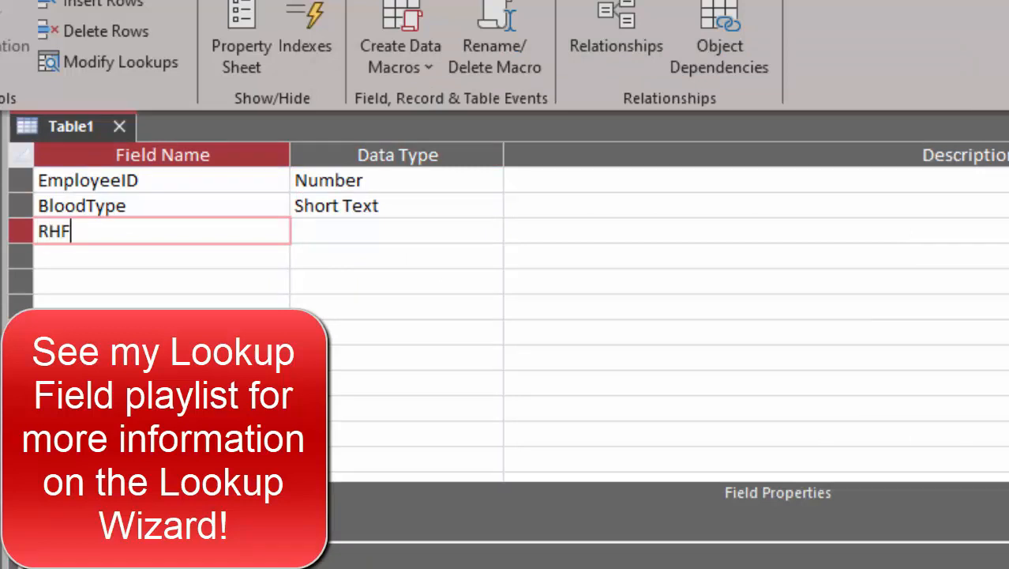
key("Tab")
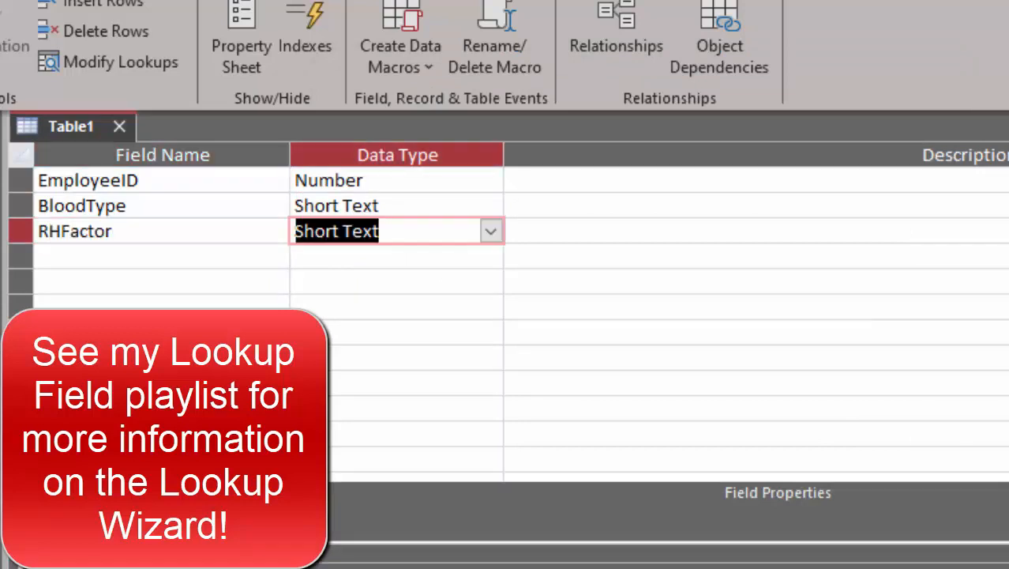
left_click(489, 231)
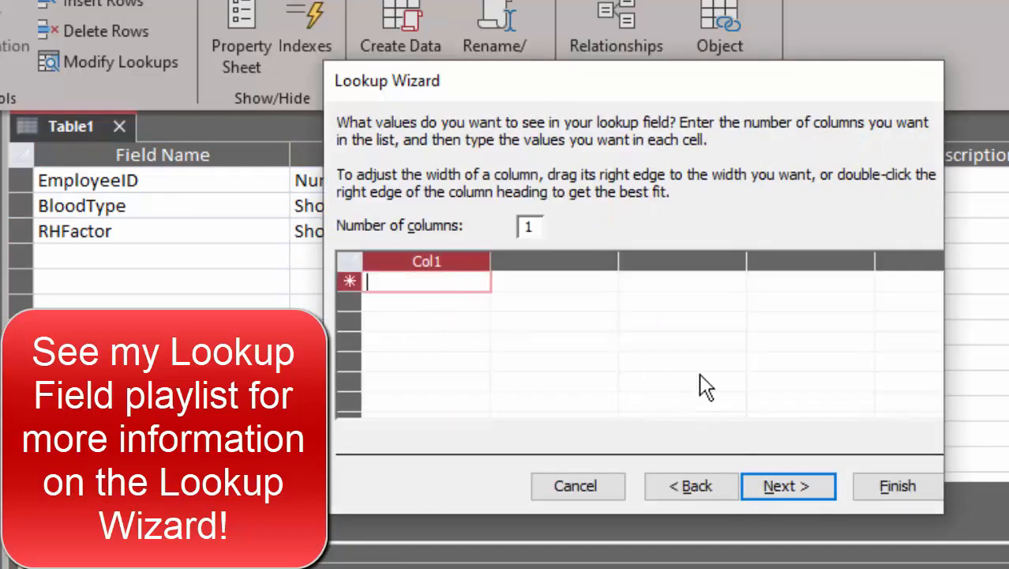
type("+")
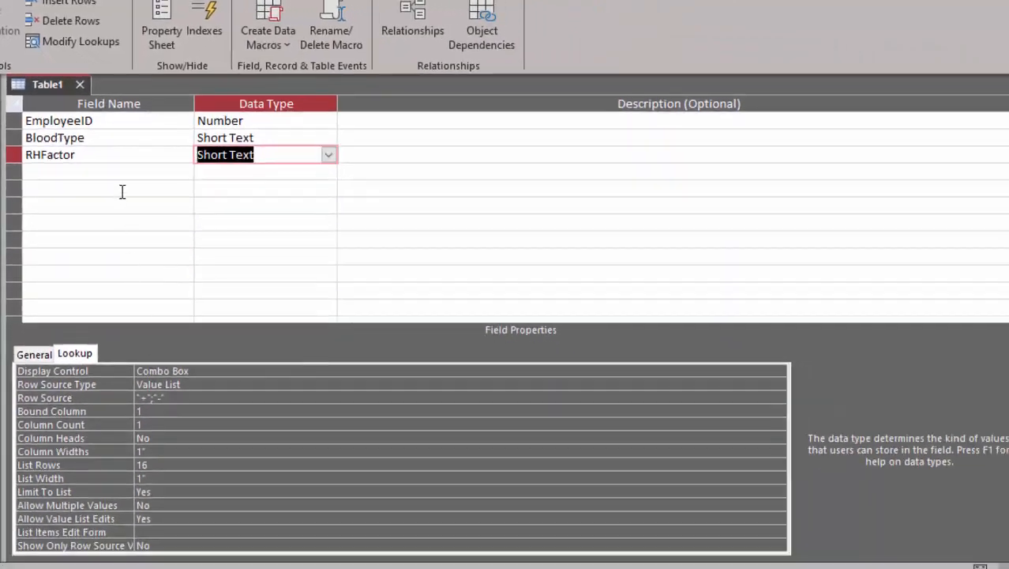
mouse_move(101, 188)
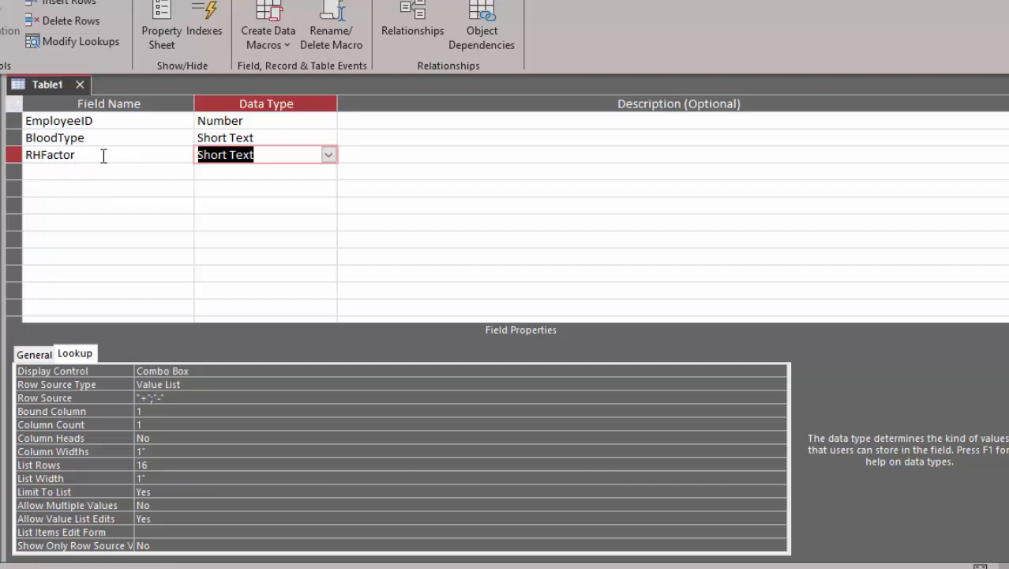
Step: Make EmployeeID the primary key and save the table as BloodTypes
left_click(60, 120)
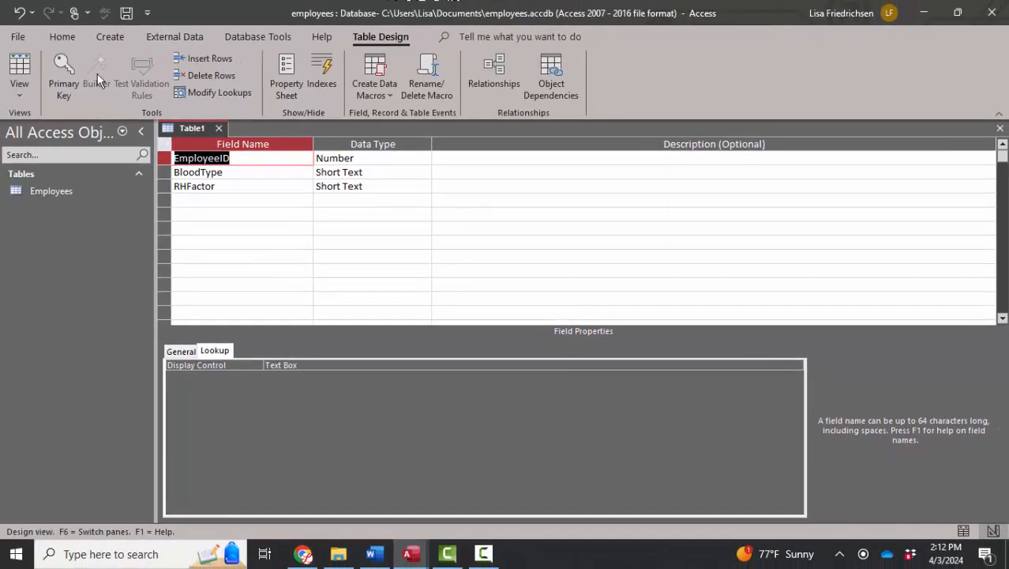
left_click(63, 75)
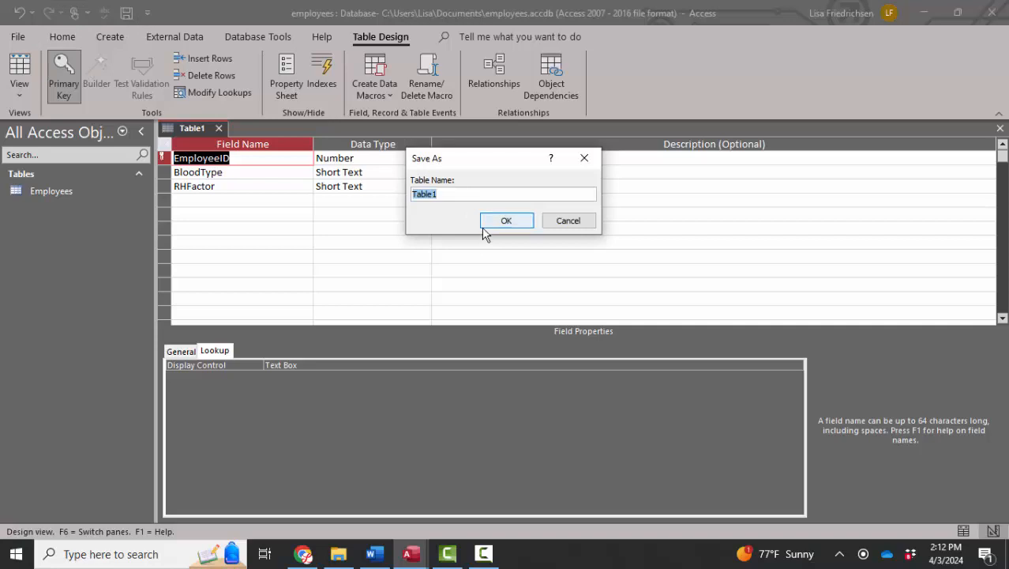
left_click(506, 221)
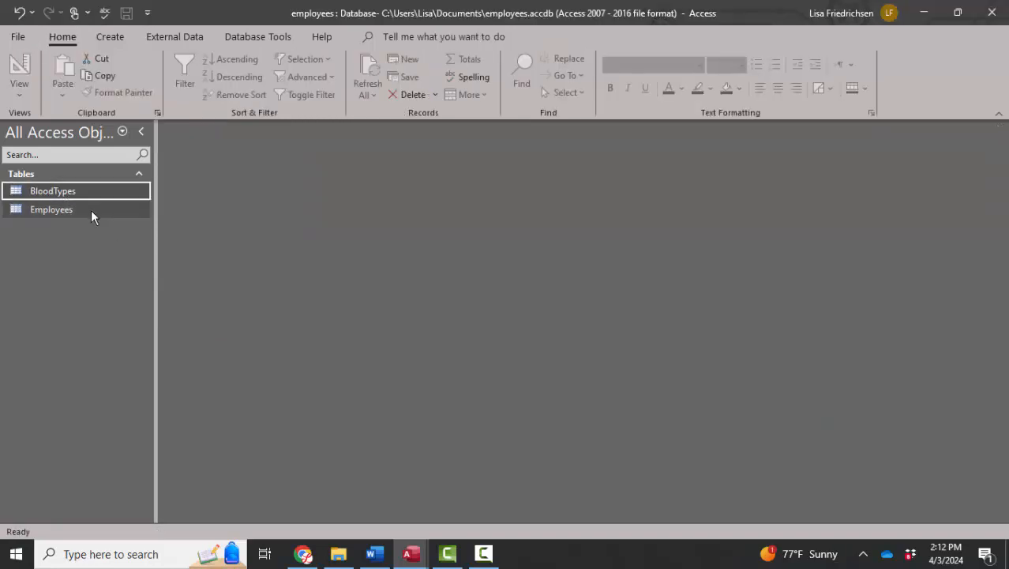
Step: In the Relationships layout, drag Employees' EmployeeID onto BloodTypes' EmployeeID
left_click(51, 209)
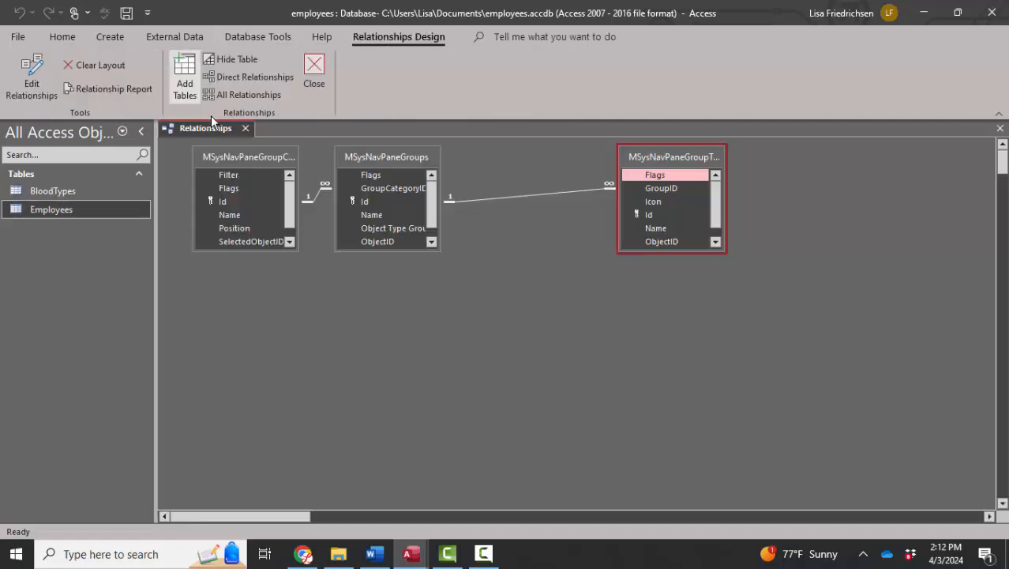
mouse_move(251, 166)
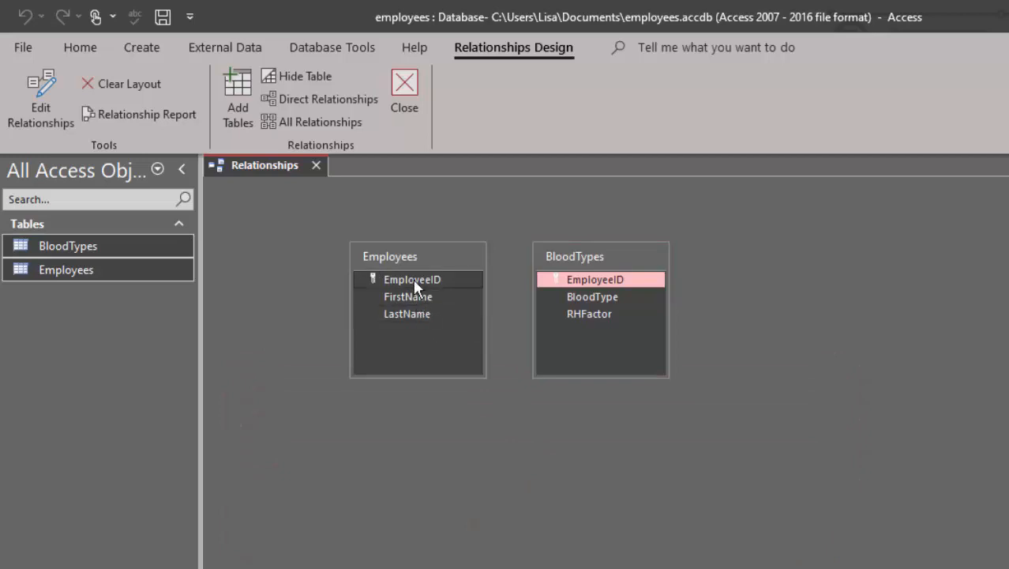
left_click_drag(410, 278, 594, 278)
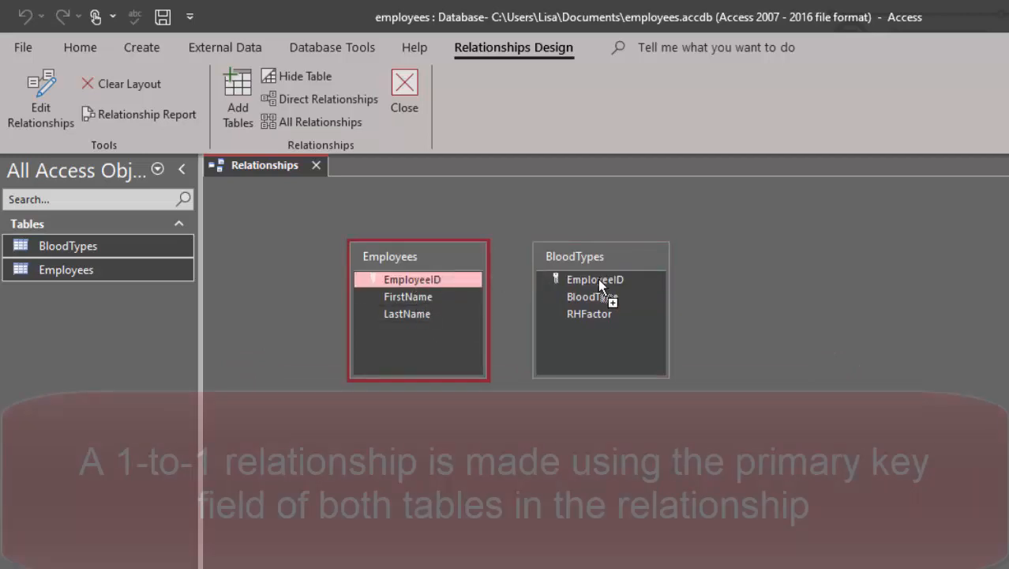
left_click_drag(411, 278, 594, 278)
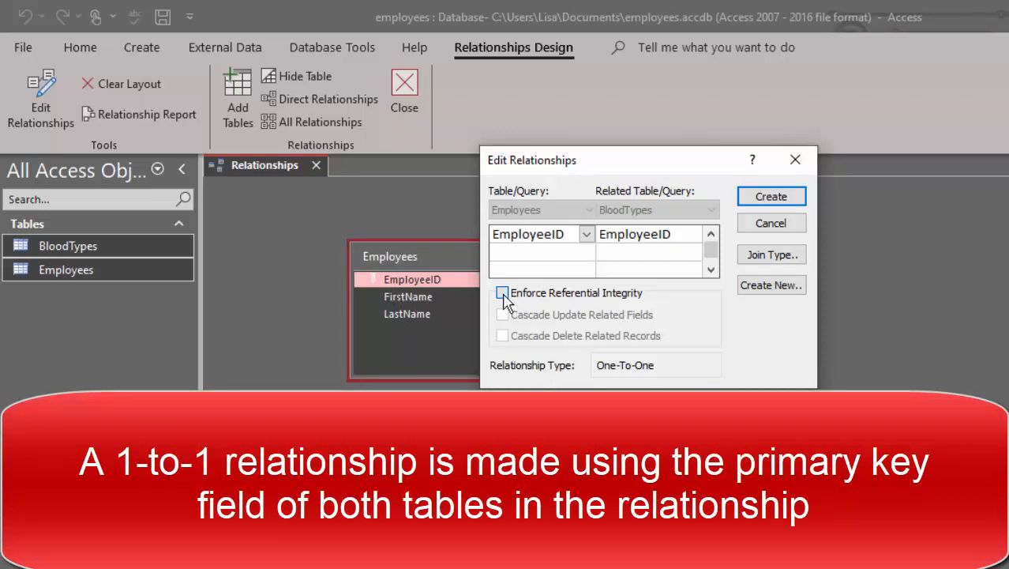
Step: Enforce referential integrity and create the one-to-one relationship on EmployeeID
left_click(502, 293)
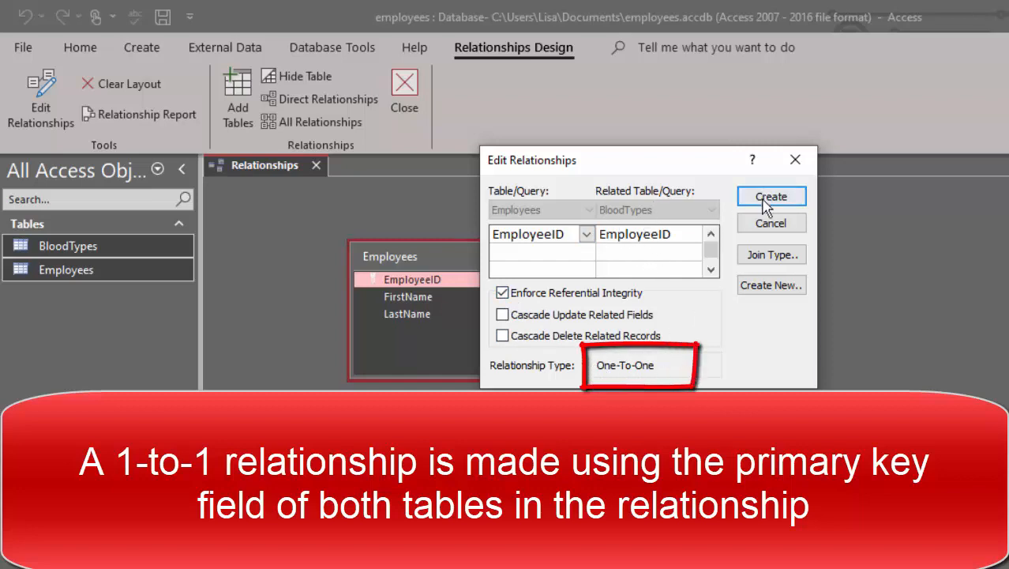
left_click(771, 196)
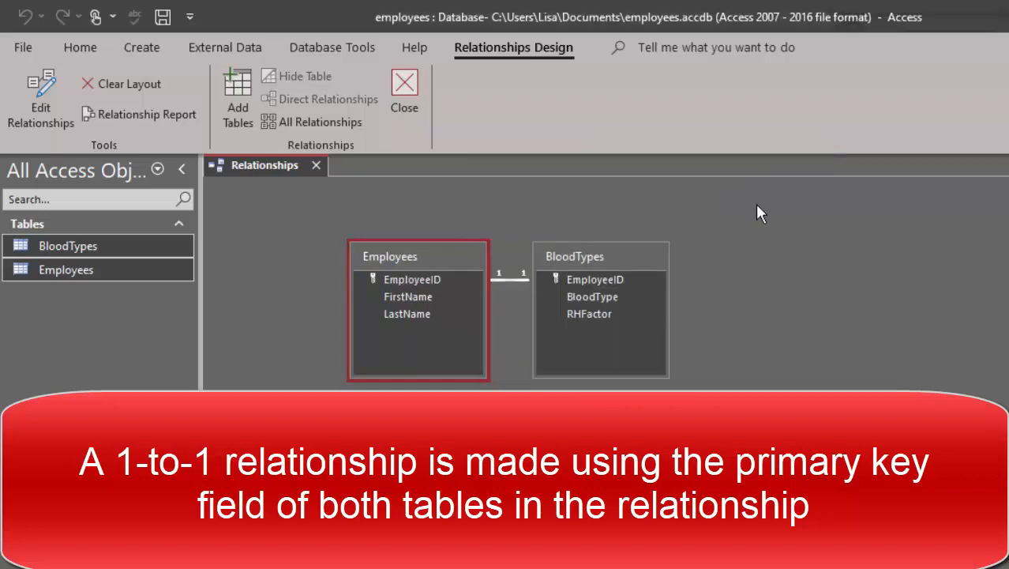
left_click(411, 278)
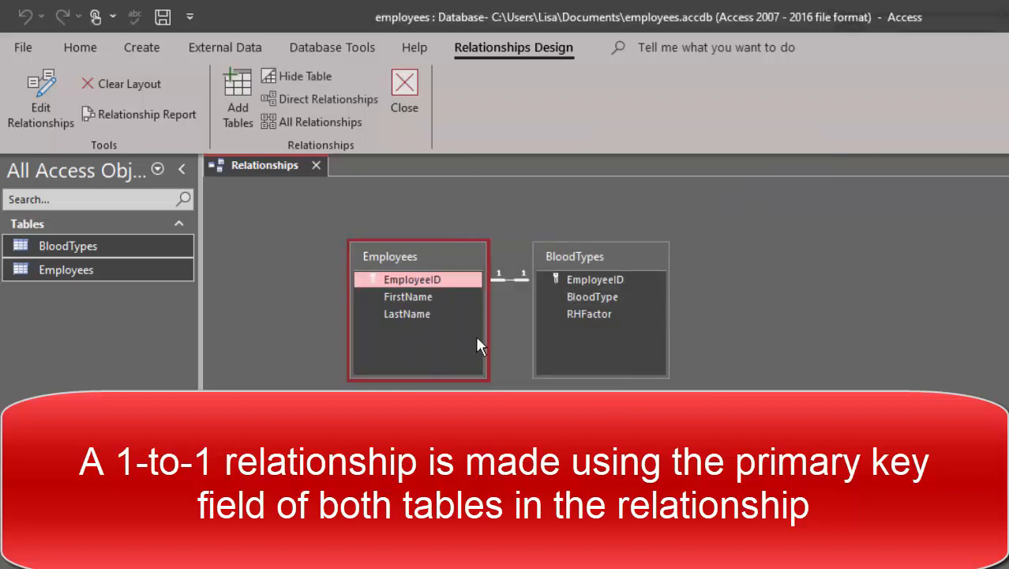
double_click(67, 268)
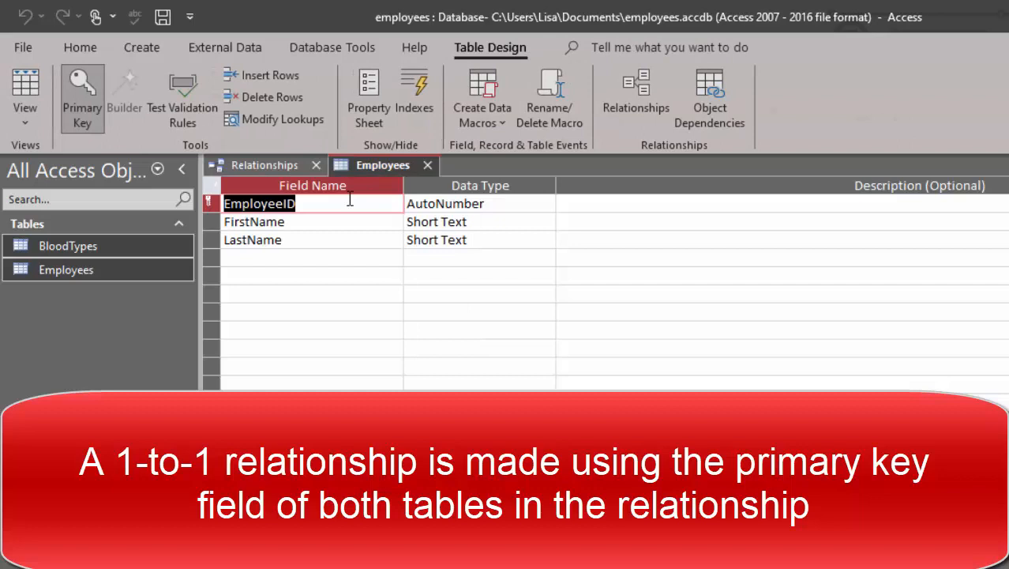
mouse_move(464, 196)
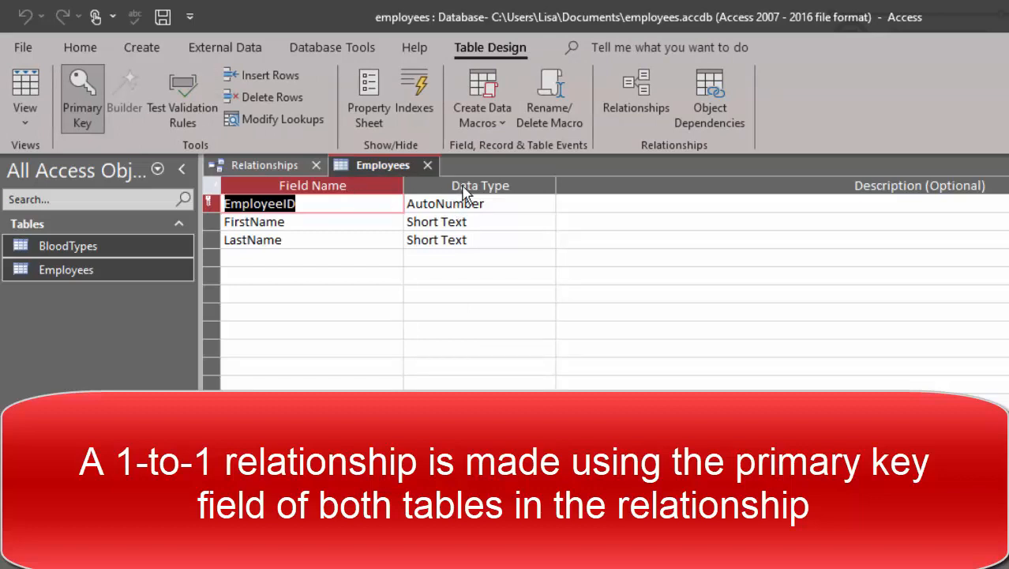
mouse_move(434, 193)
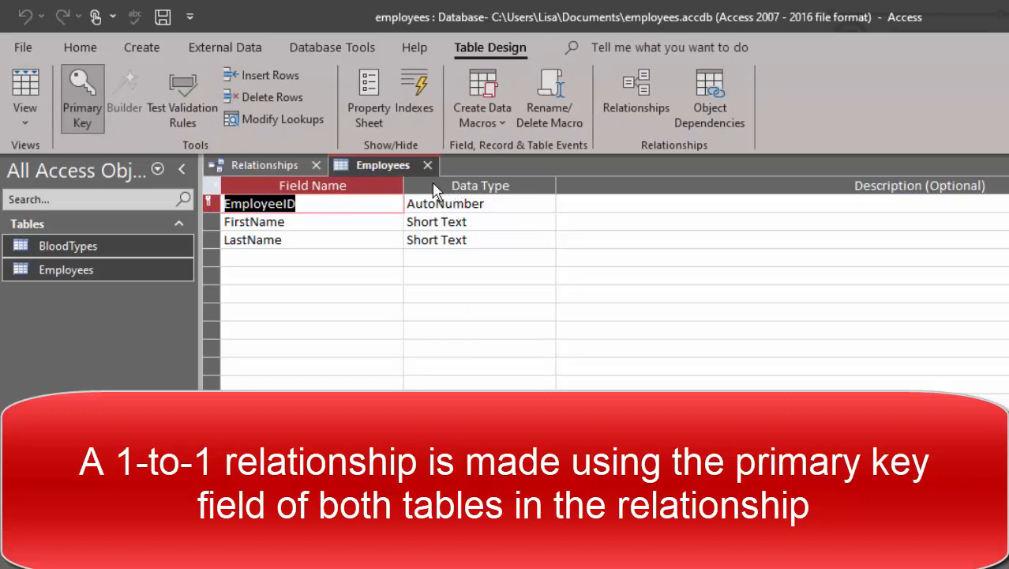
left_click(265, 166)
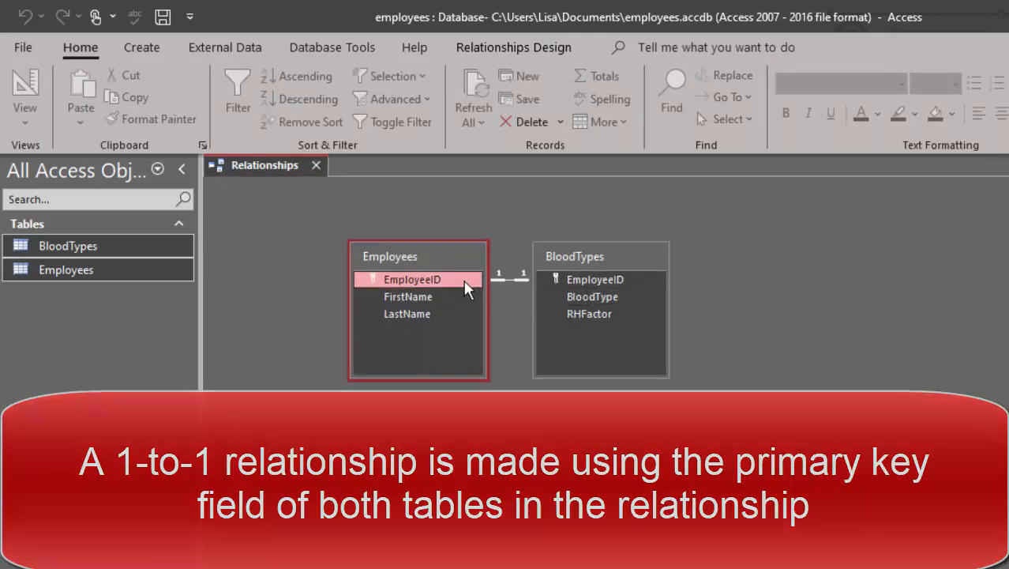
Step: Reposition the BloodTypes table box to the right so the link line shows clearly
right_click(594, 278)
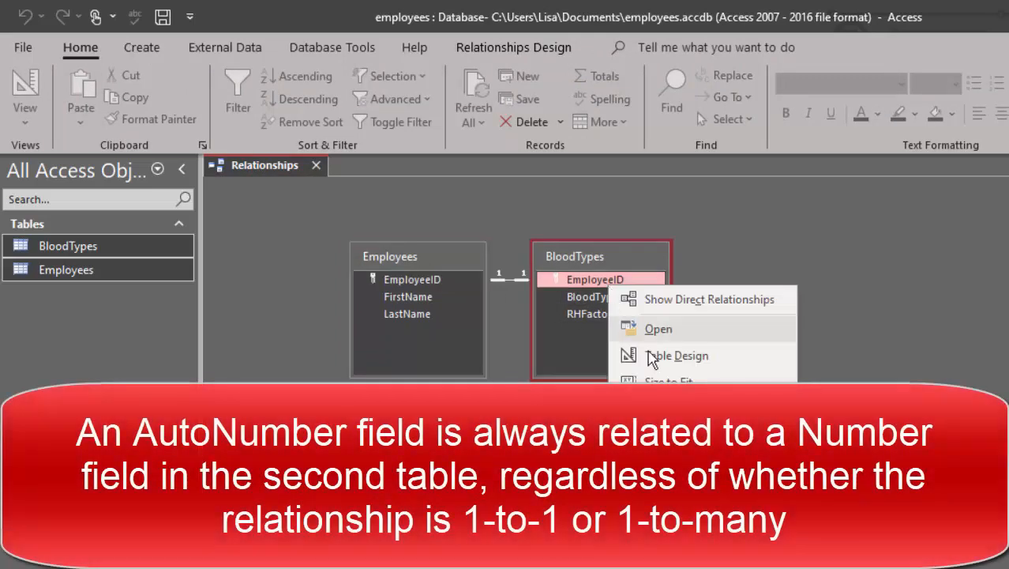
left_click(676, 356)
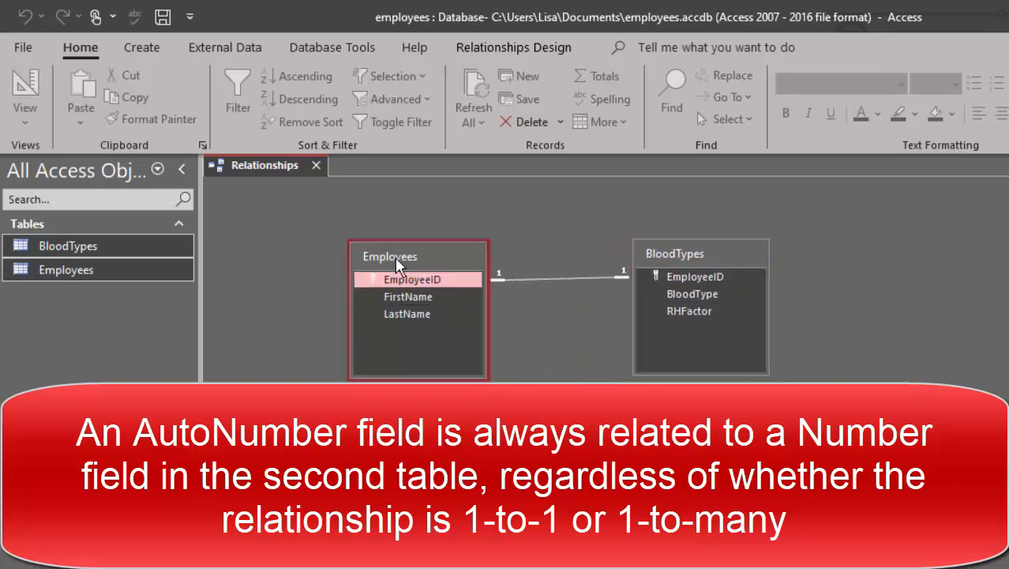
left_click(695, 277)
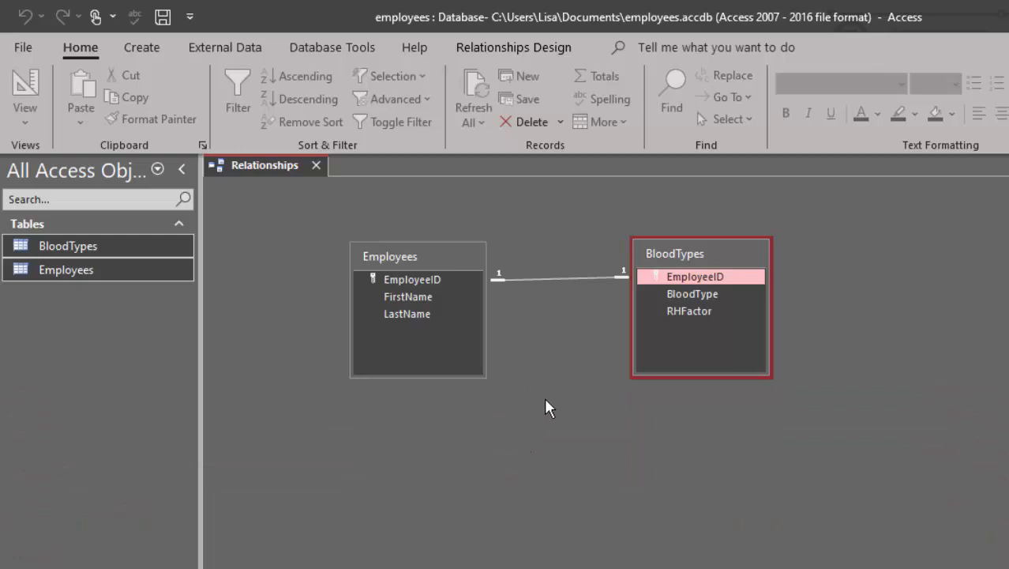
mouse_move(562, 420)
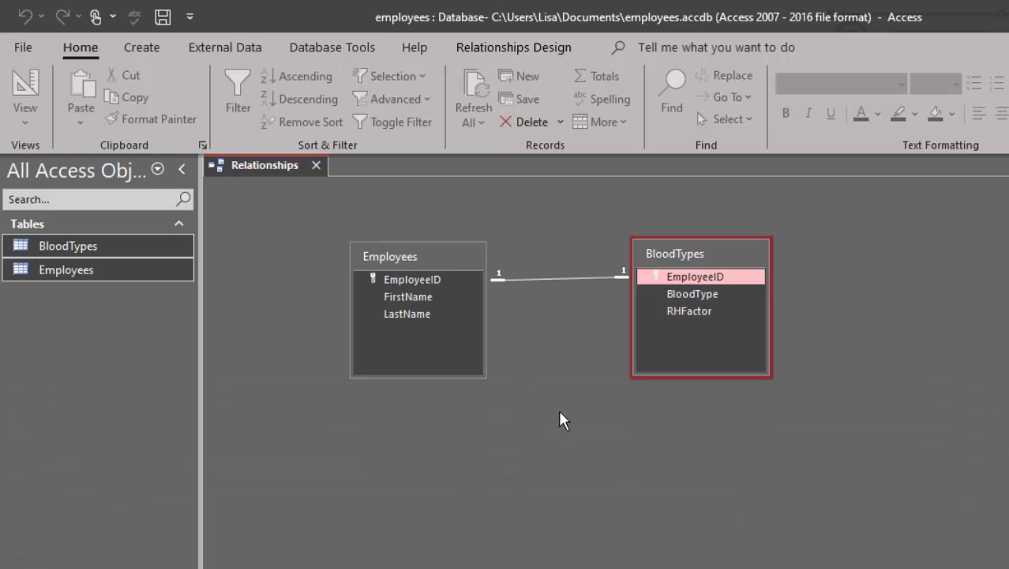